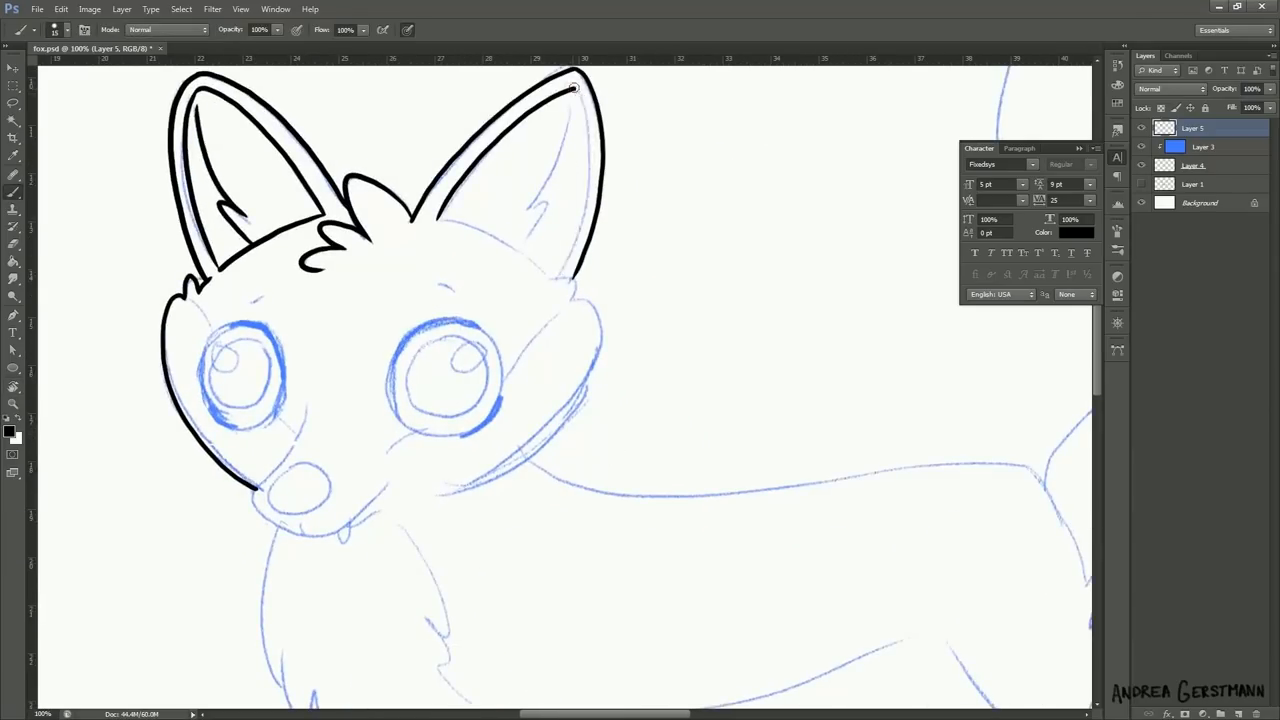
Ink the dark outline of the fox's ear over the blue sketch
left_click_drag(576, 90, 576, 296)
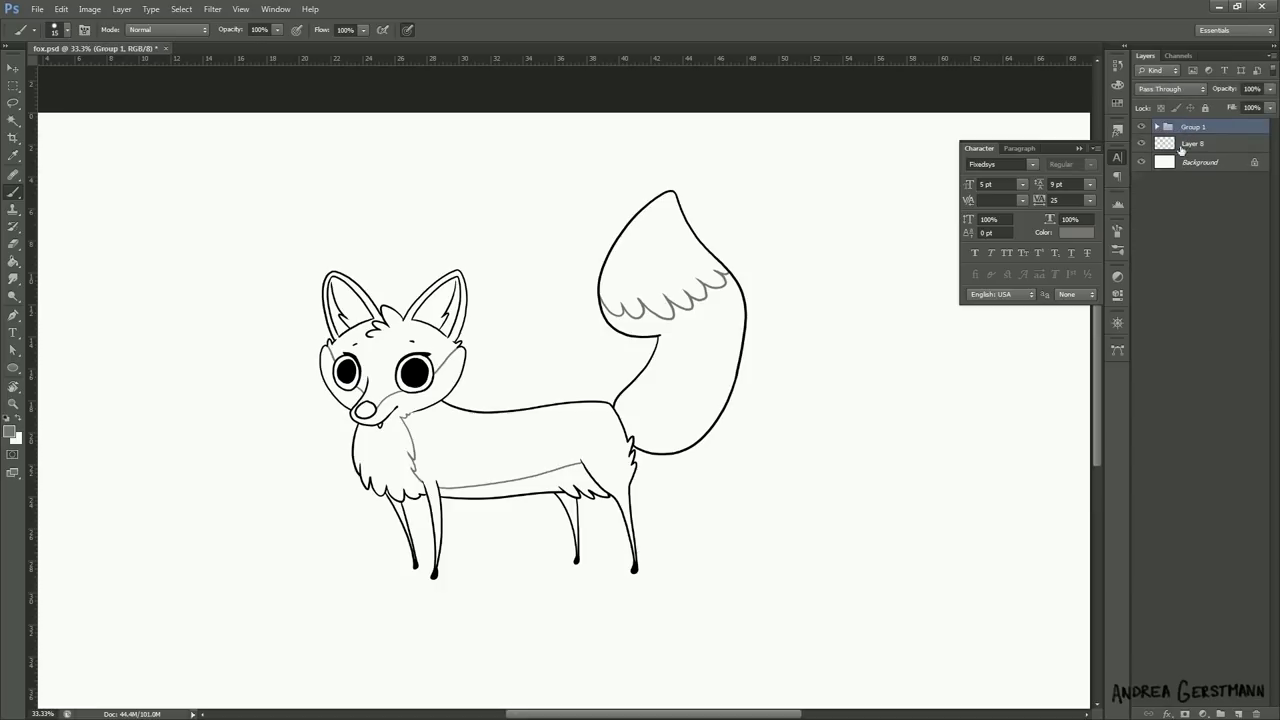
On the empty base-colour layer, select the fox silhouette and expand it slightly past the outlines
left_click(1190, 144)
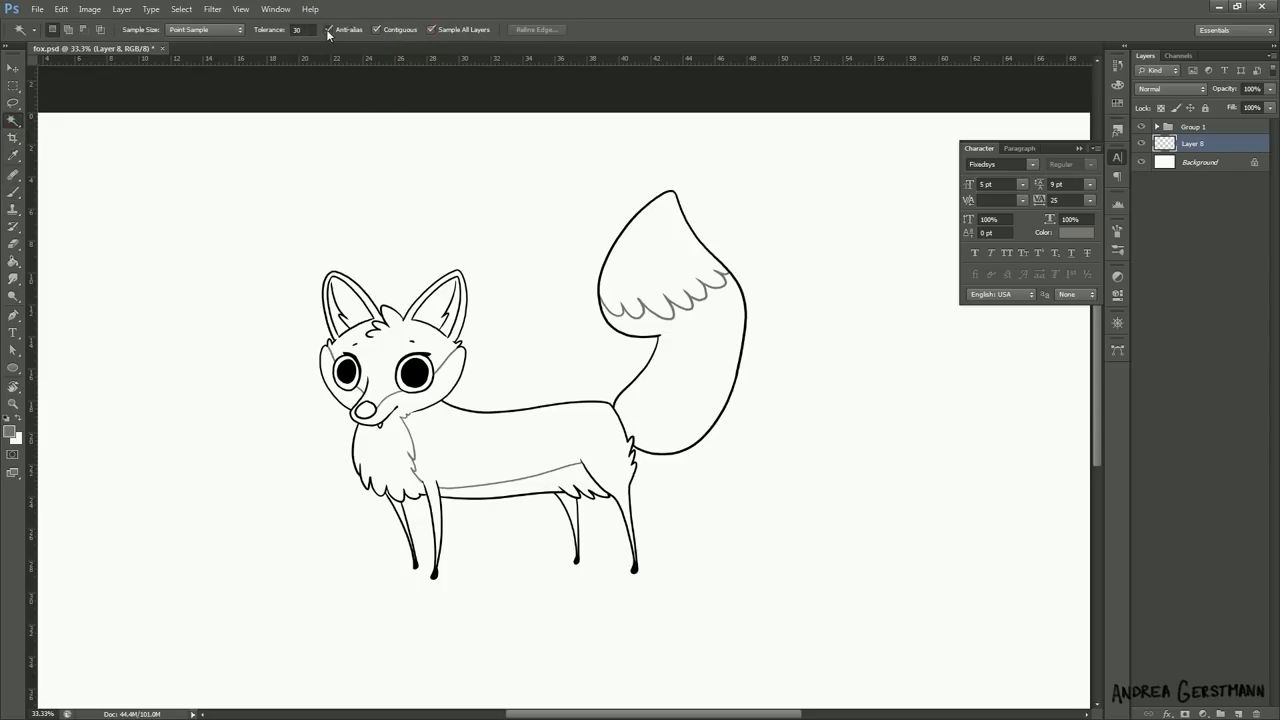
mouse_move(336, 204)
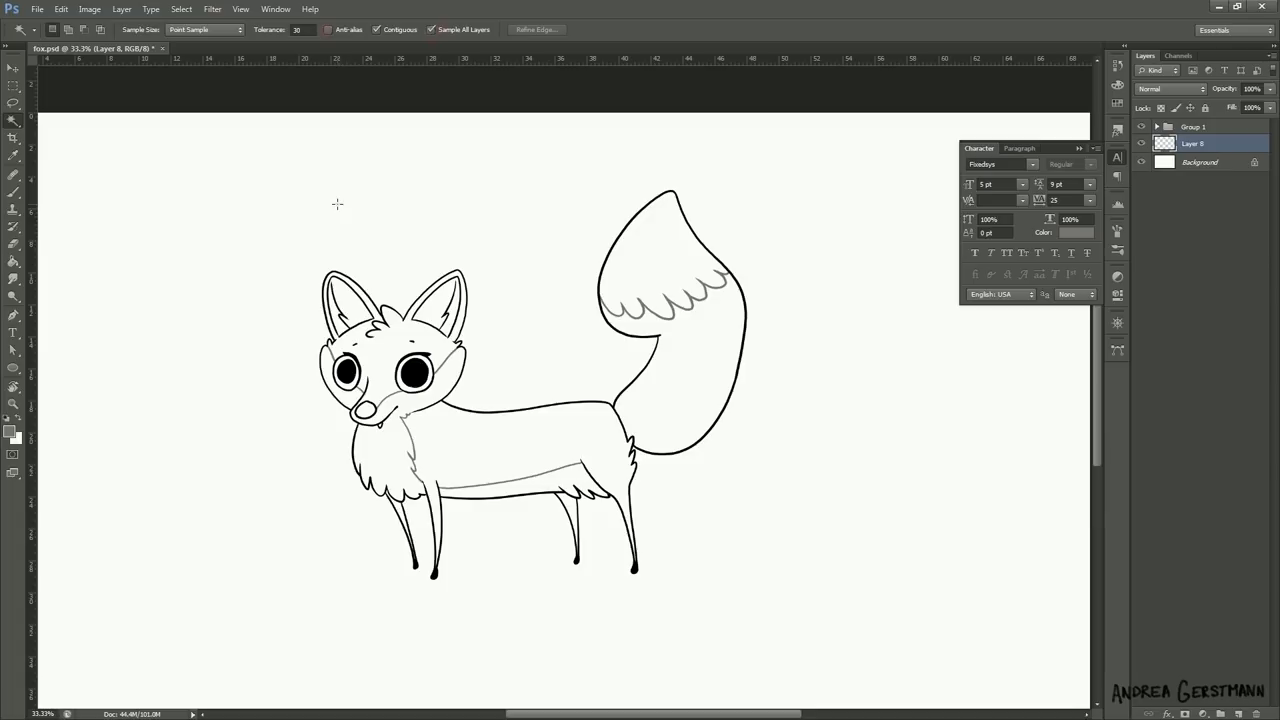
left_click(336, 204)
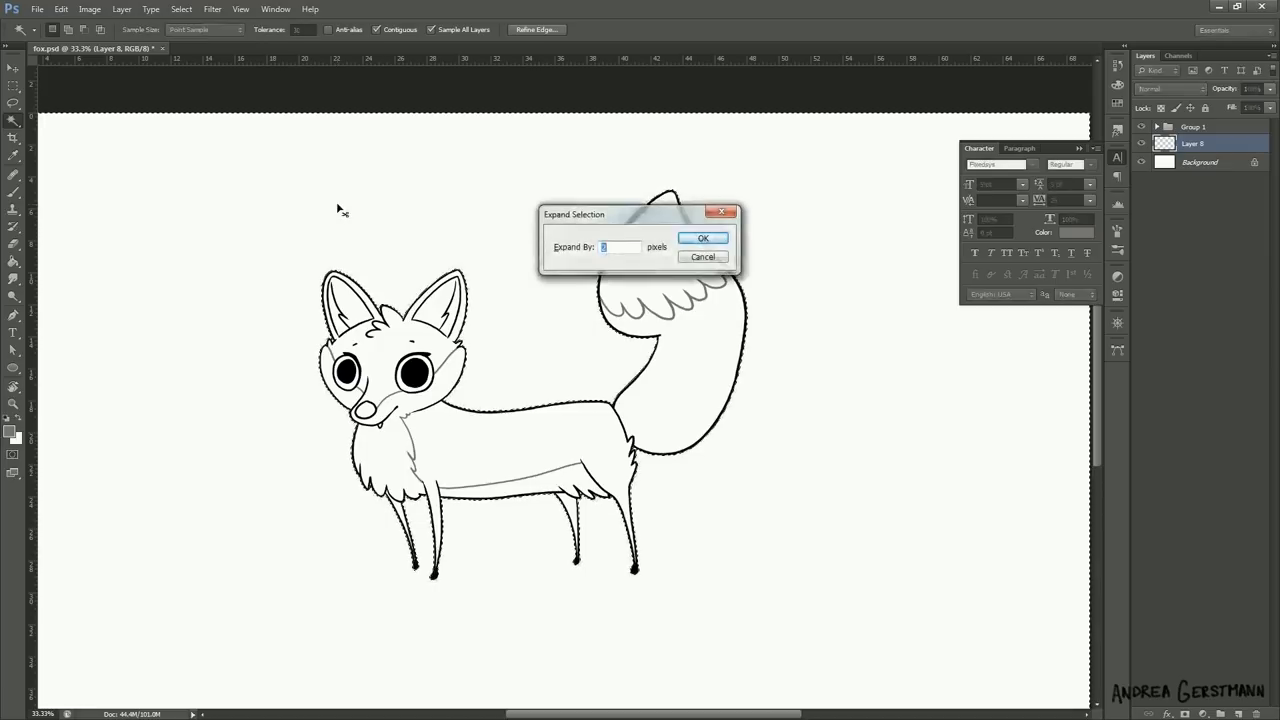
left_click(702, 238)
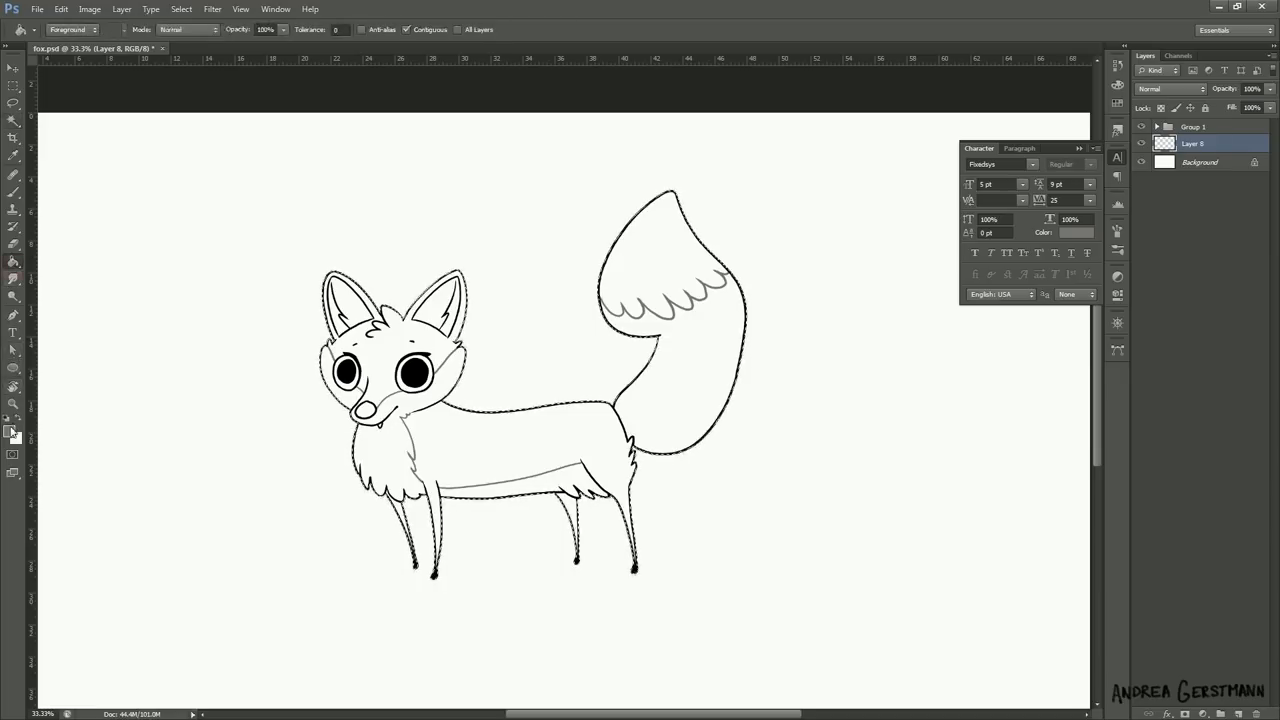
Make orange the foreground painting colour in the Color Picker
left_click(12, 432)
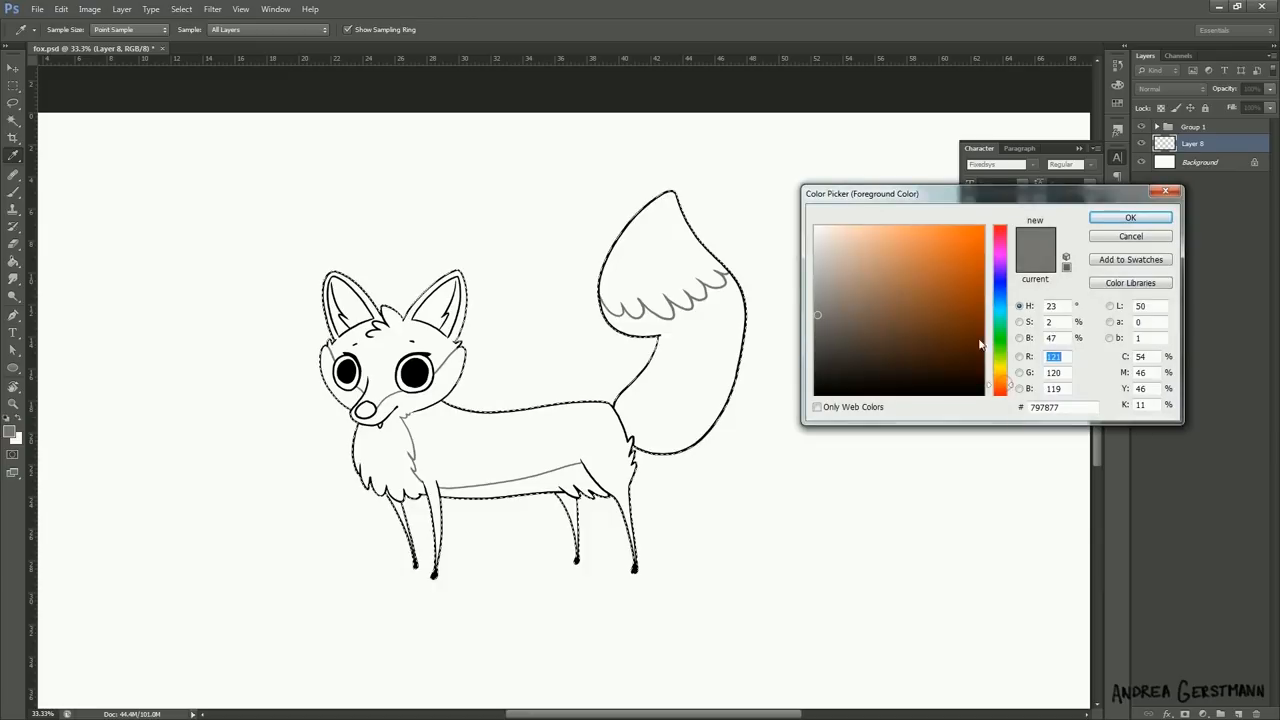
left_click(964, 262)
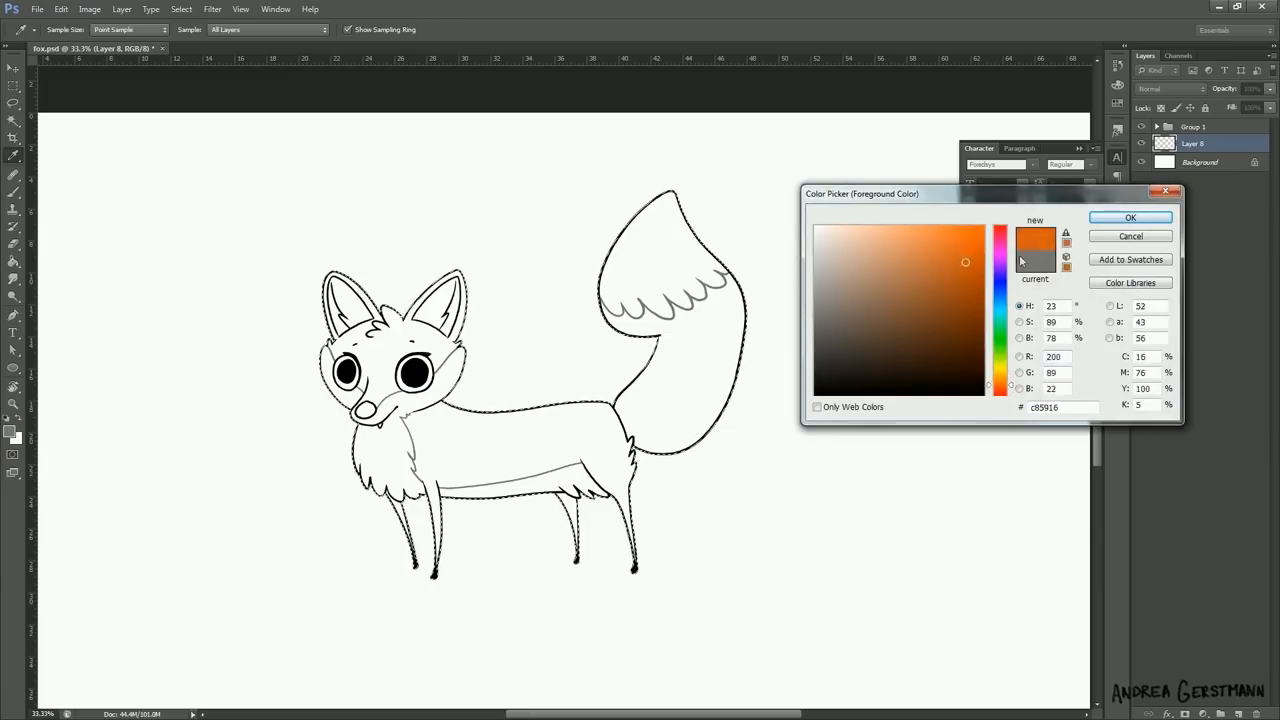
left_click(1130, 218)
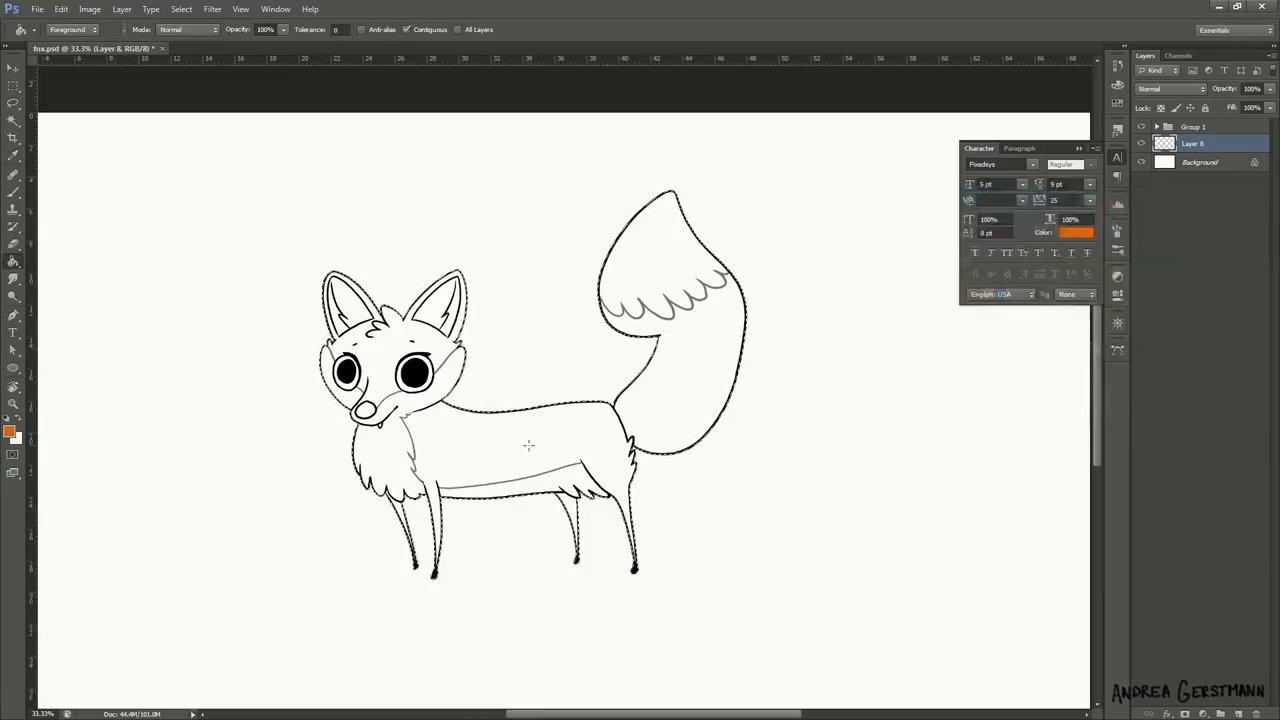
Fill the fox silhouette with flat orange using the Paint Bucket
left_click(528, 444)
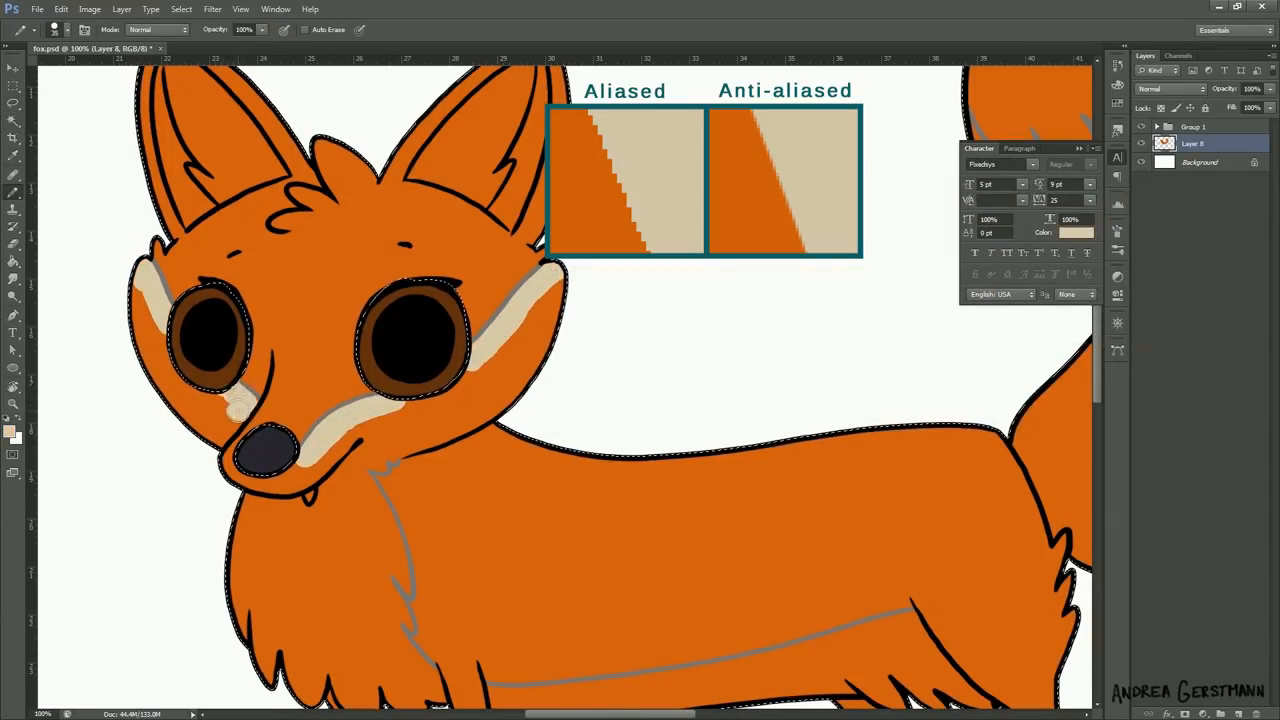
scroll("down", 3)
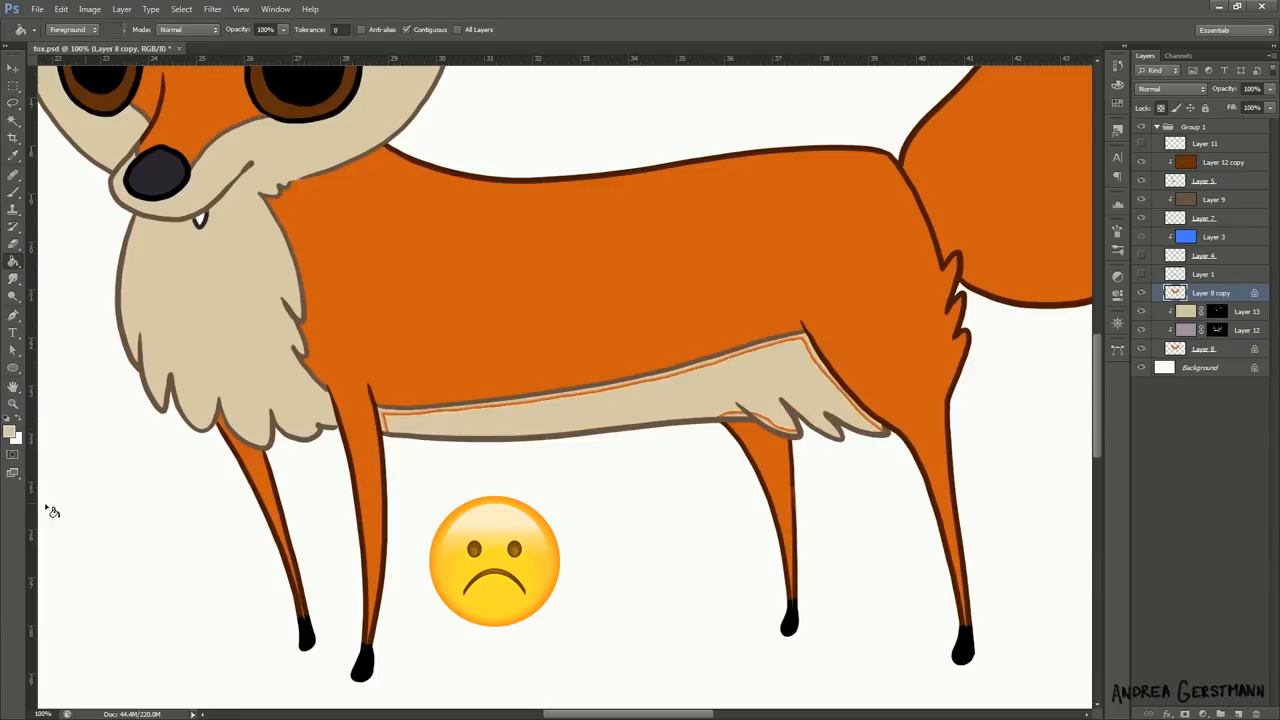
mouse_move(50, 376)
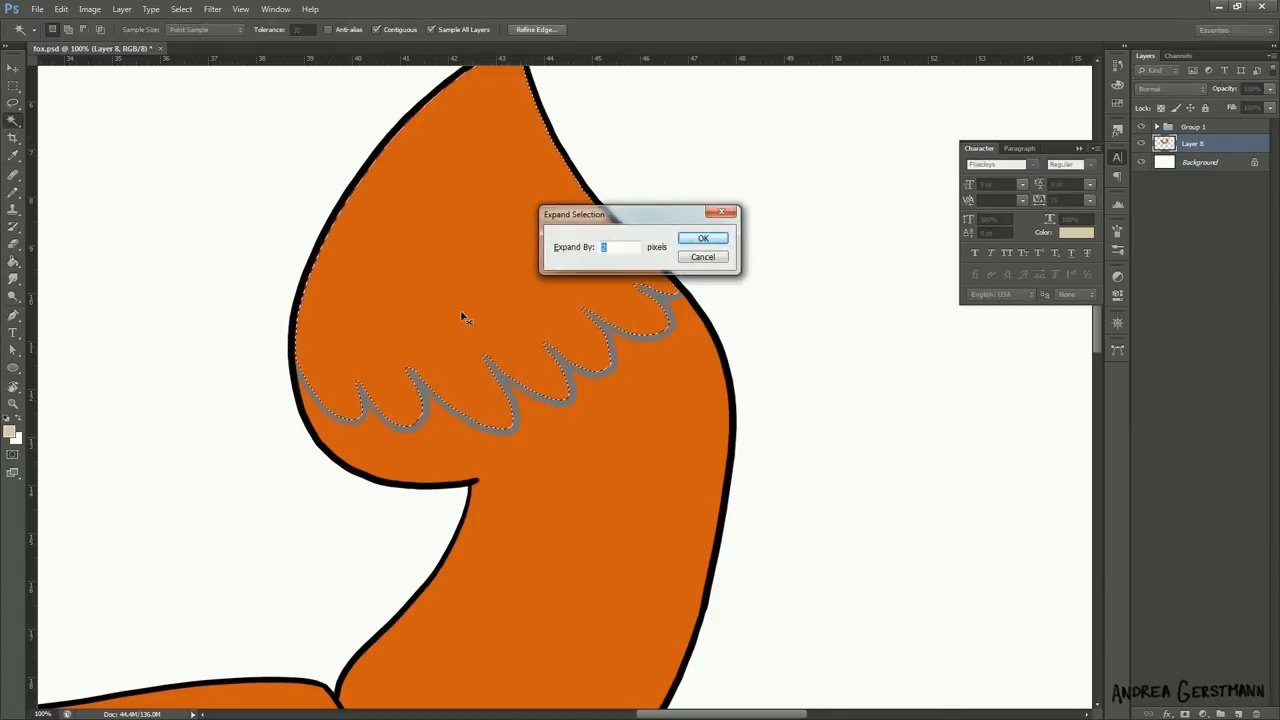
Confirm expanding the tail-tip selection slightly past its outline
left_click(704, 238)
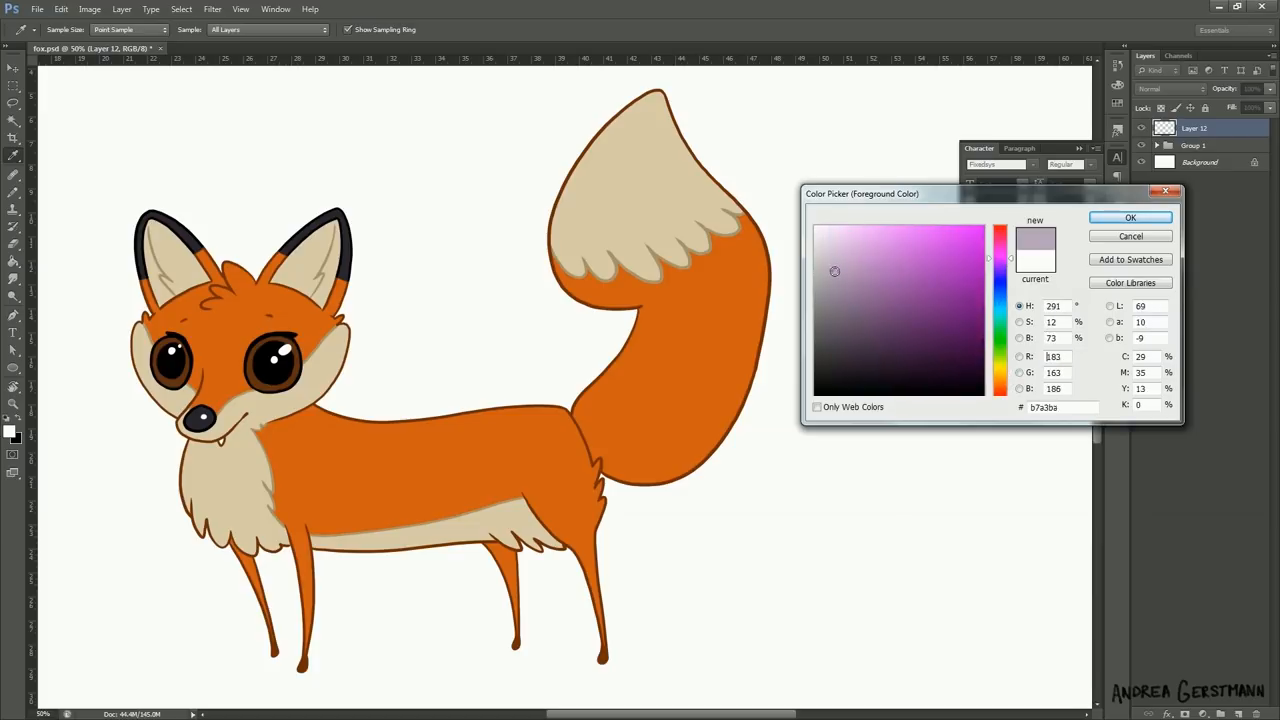
Confirm the muted purple and paint multiply shadows on the fox's face and body
left_click(1130, 216)
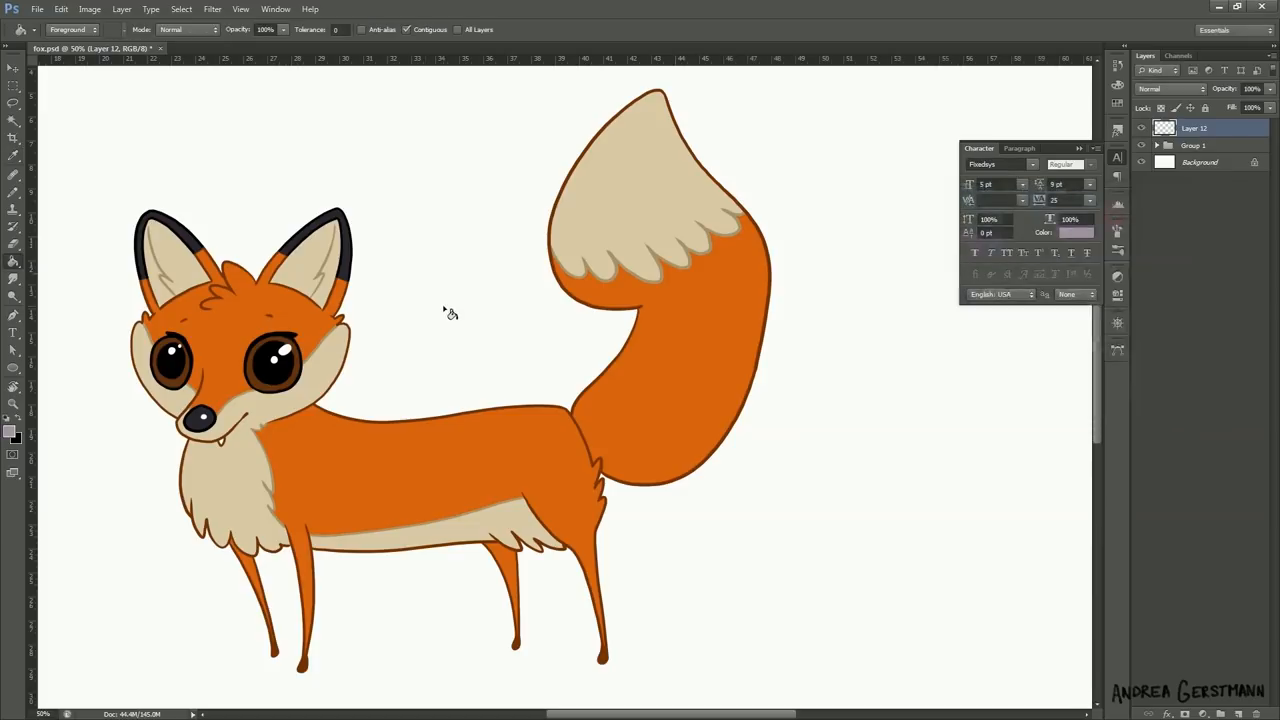
left_click(1170, 88)
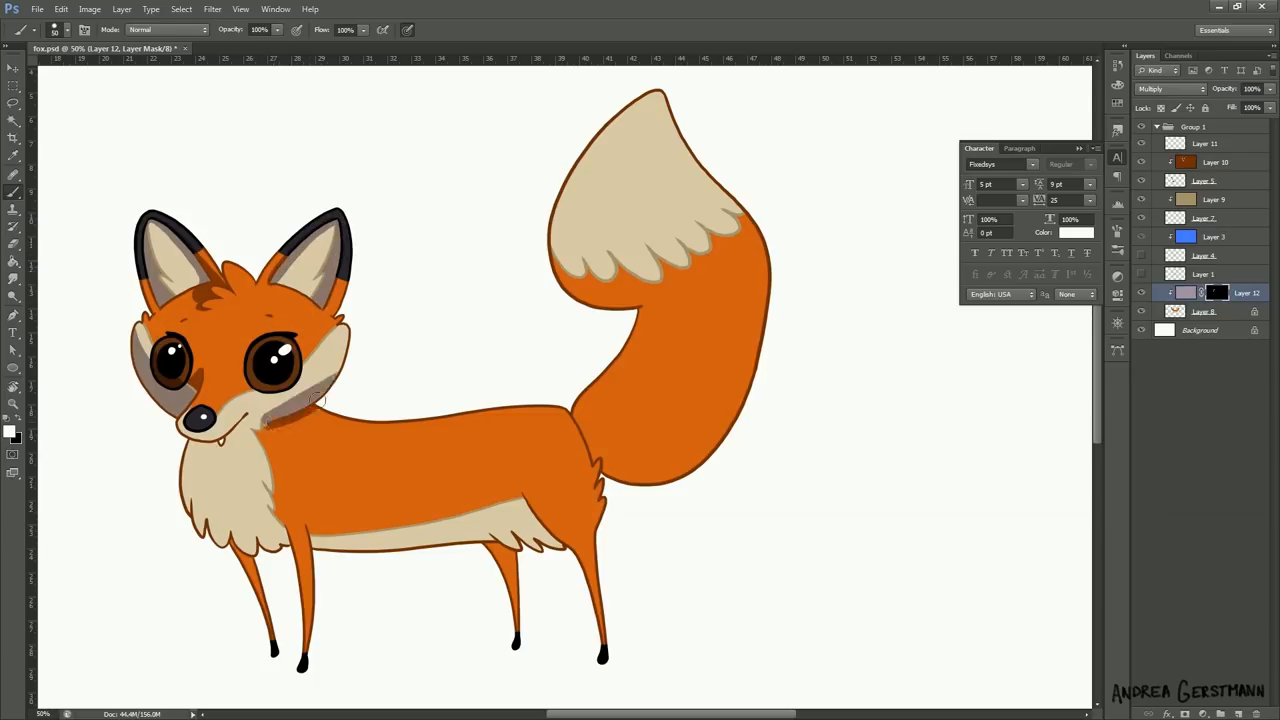
left_click(300, 410)
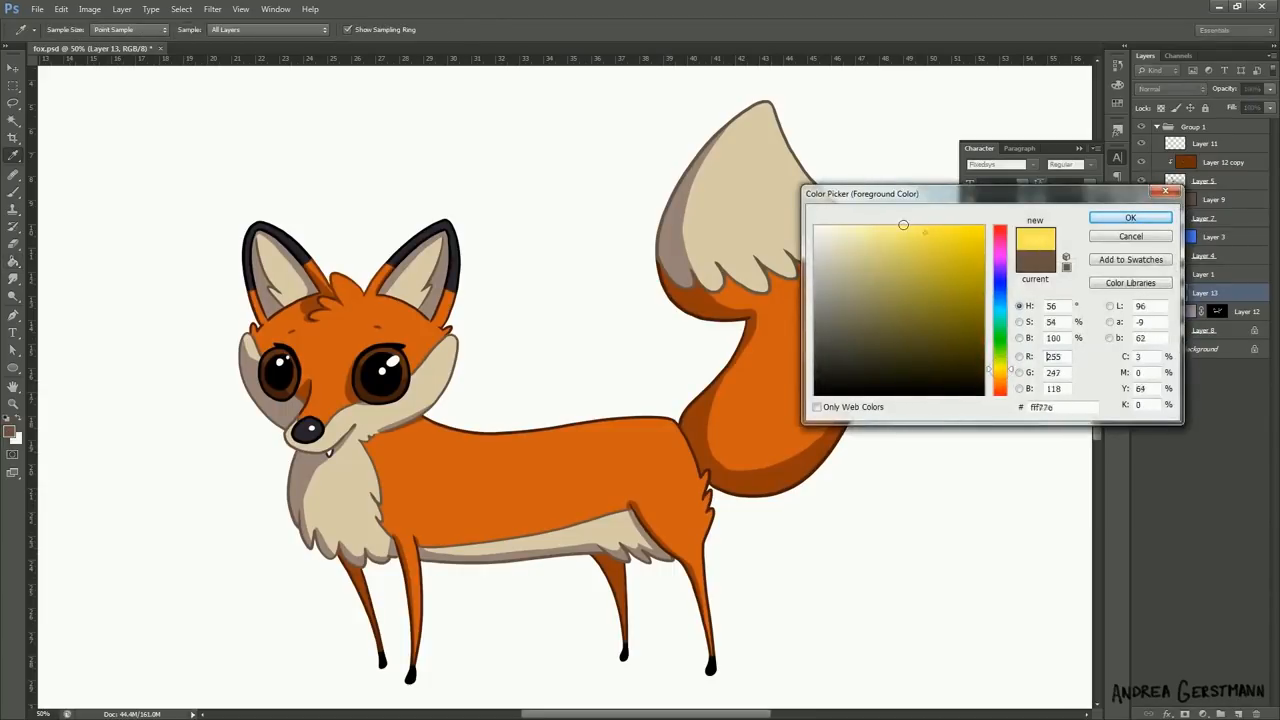
Confirm the pale yellow and start the overlay highlight layer for the fox
left_click(1130, 218)
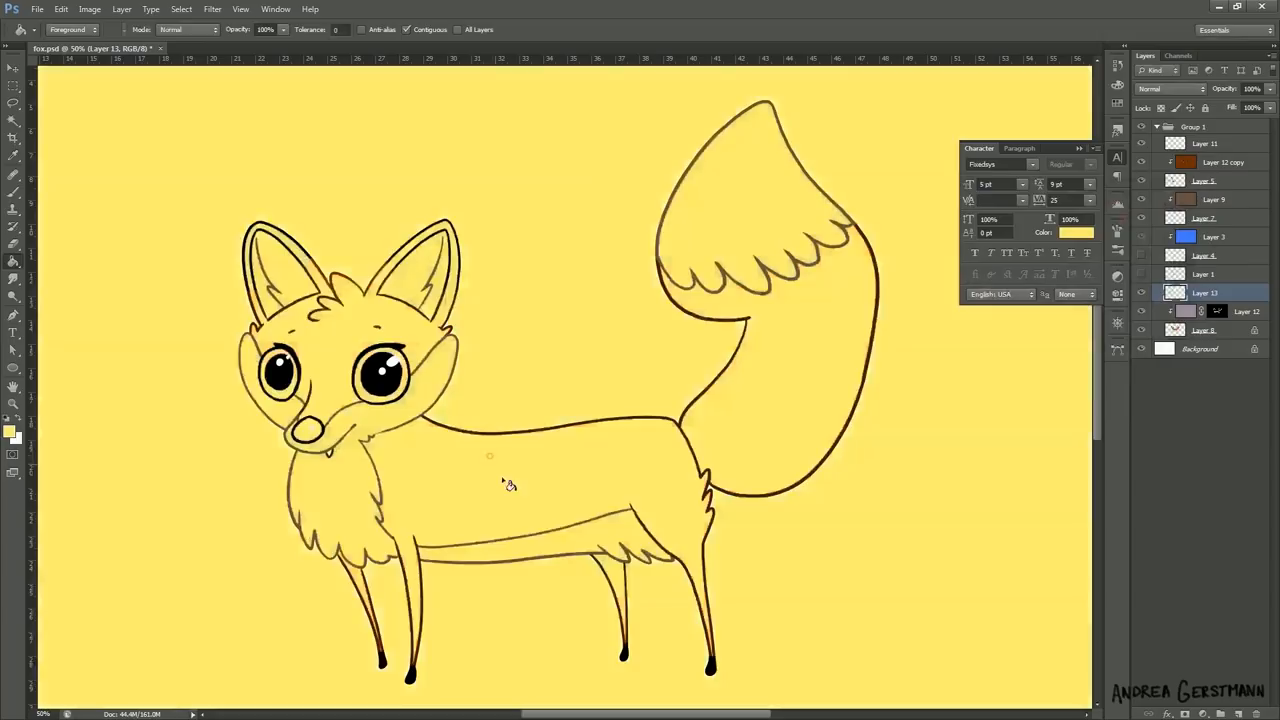
left_click(1168, 88)
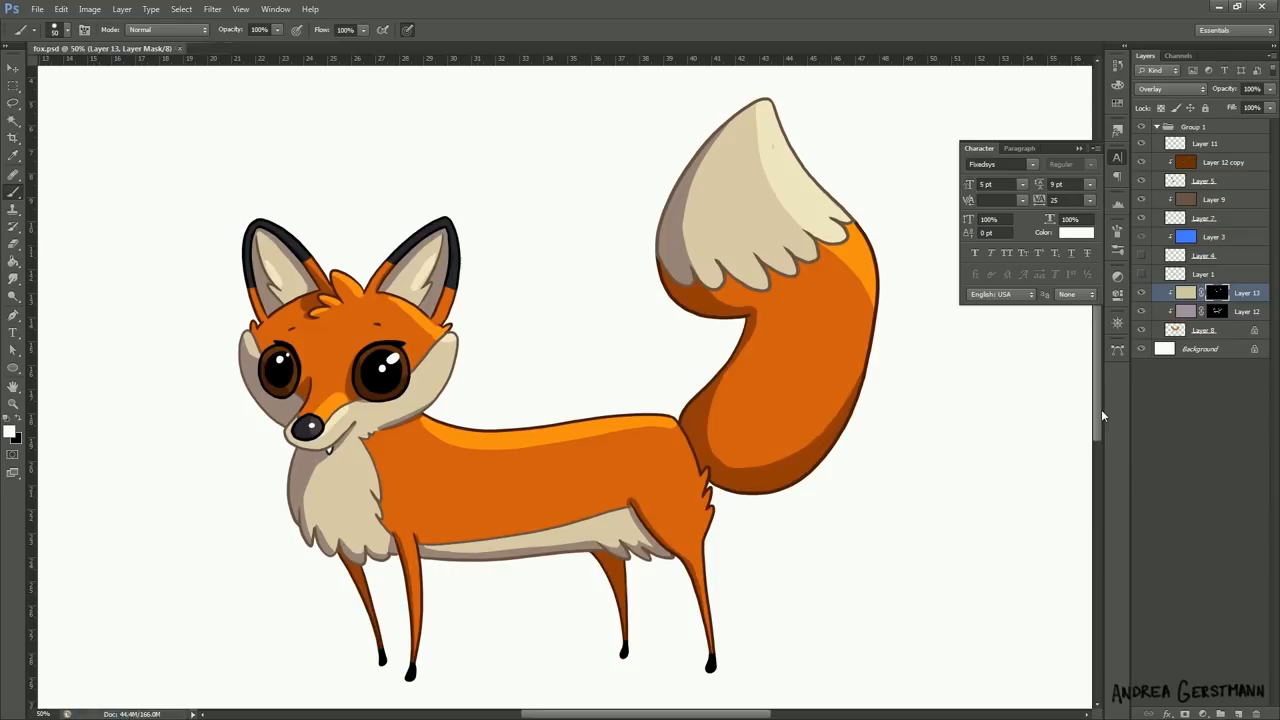
mouse_move(90, 8)
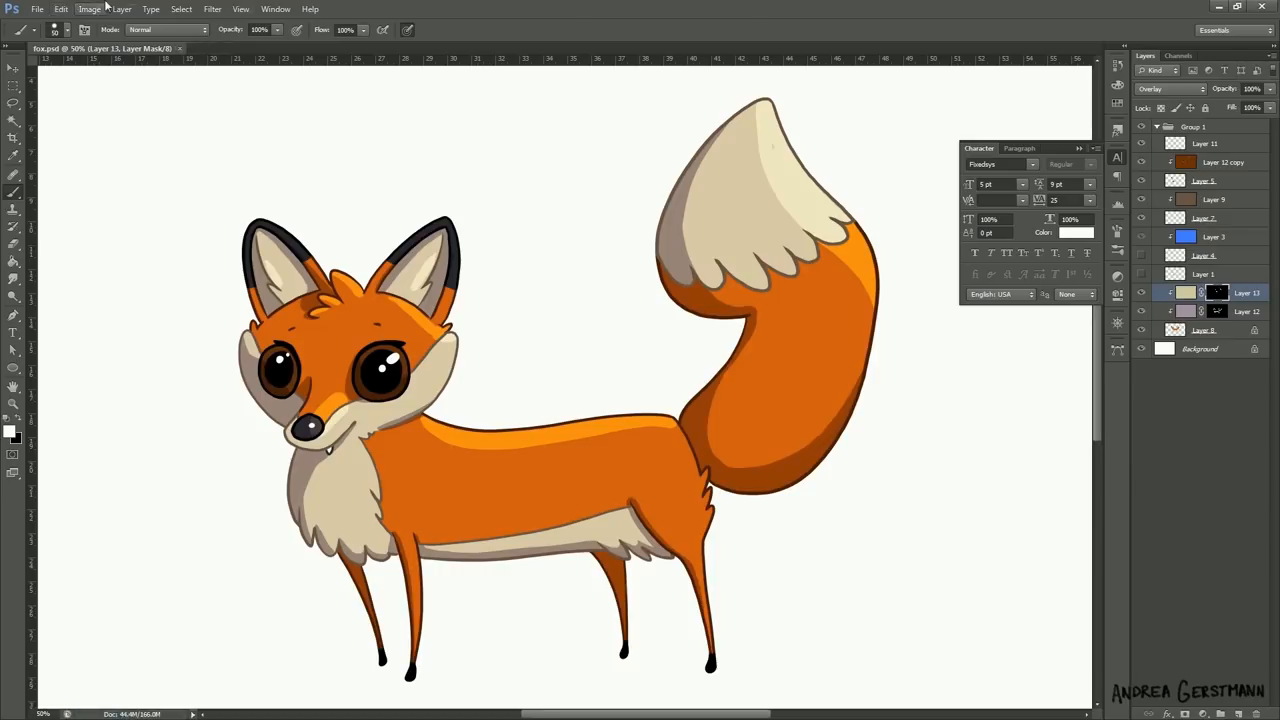